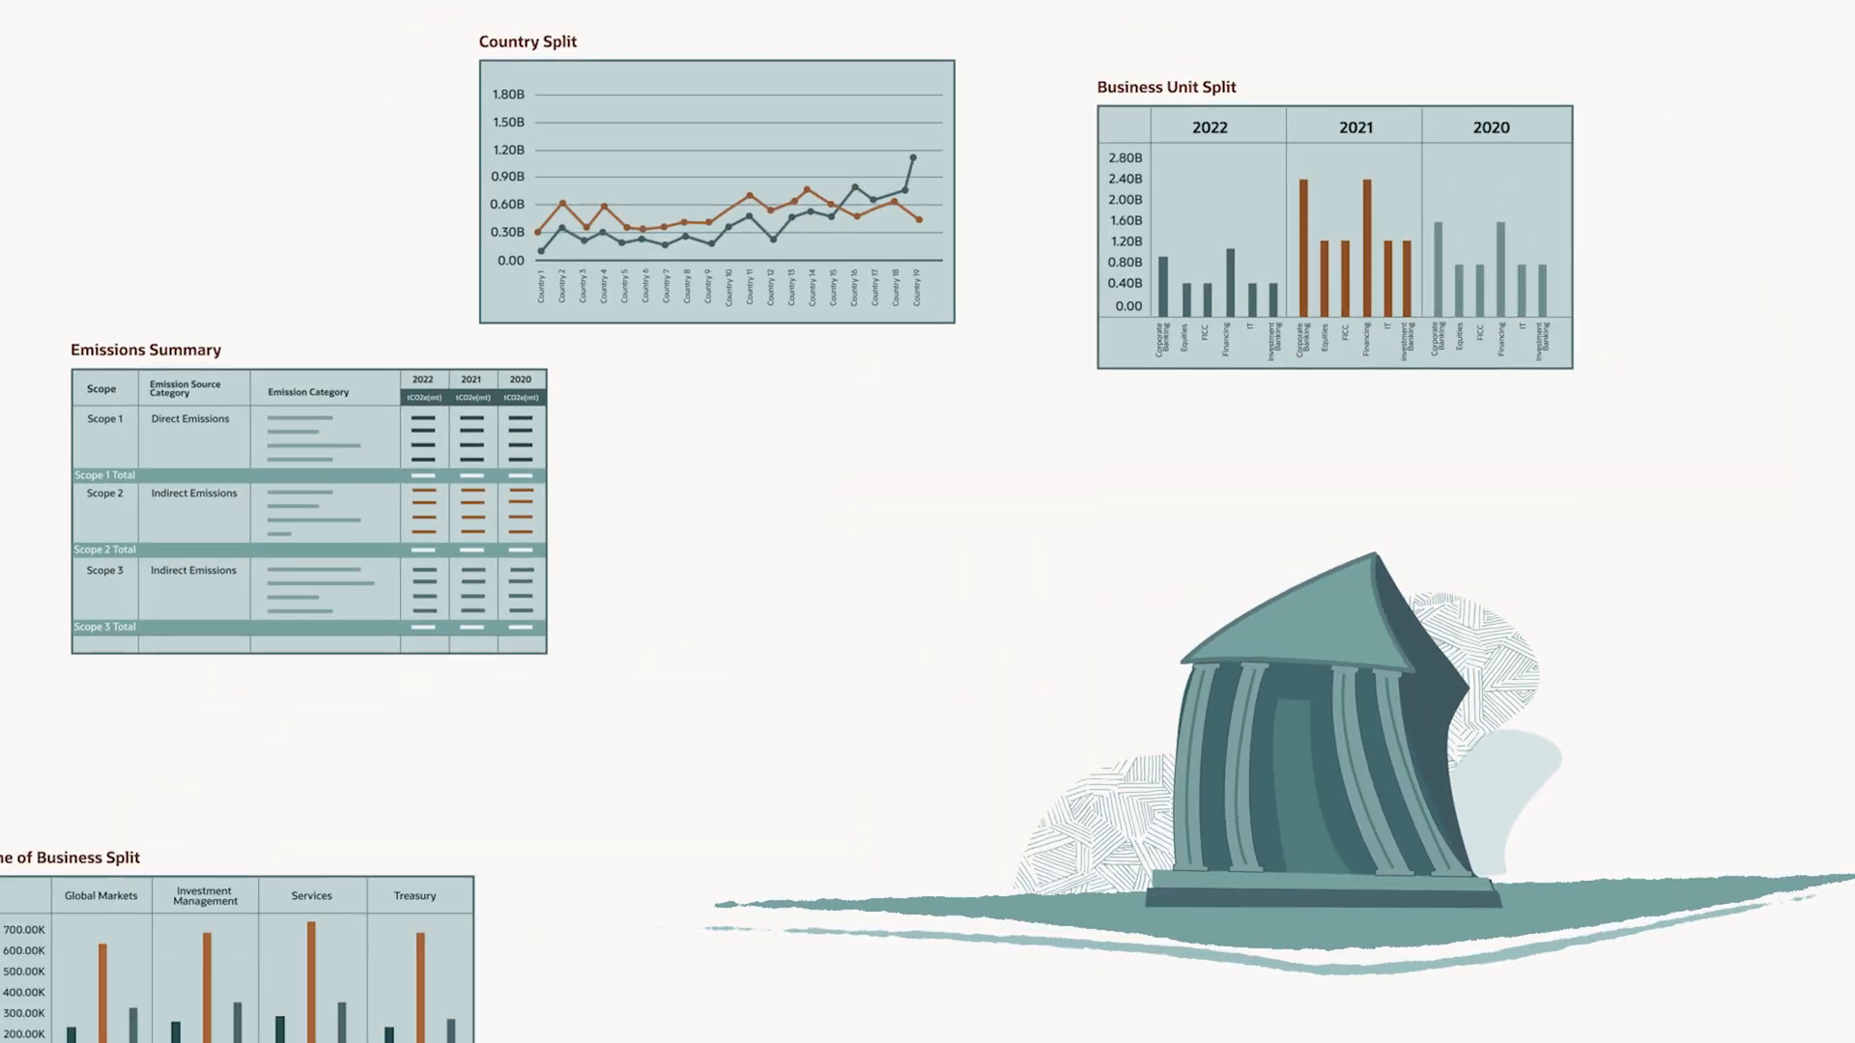
scroll("down", 3)
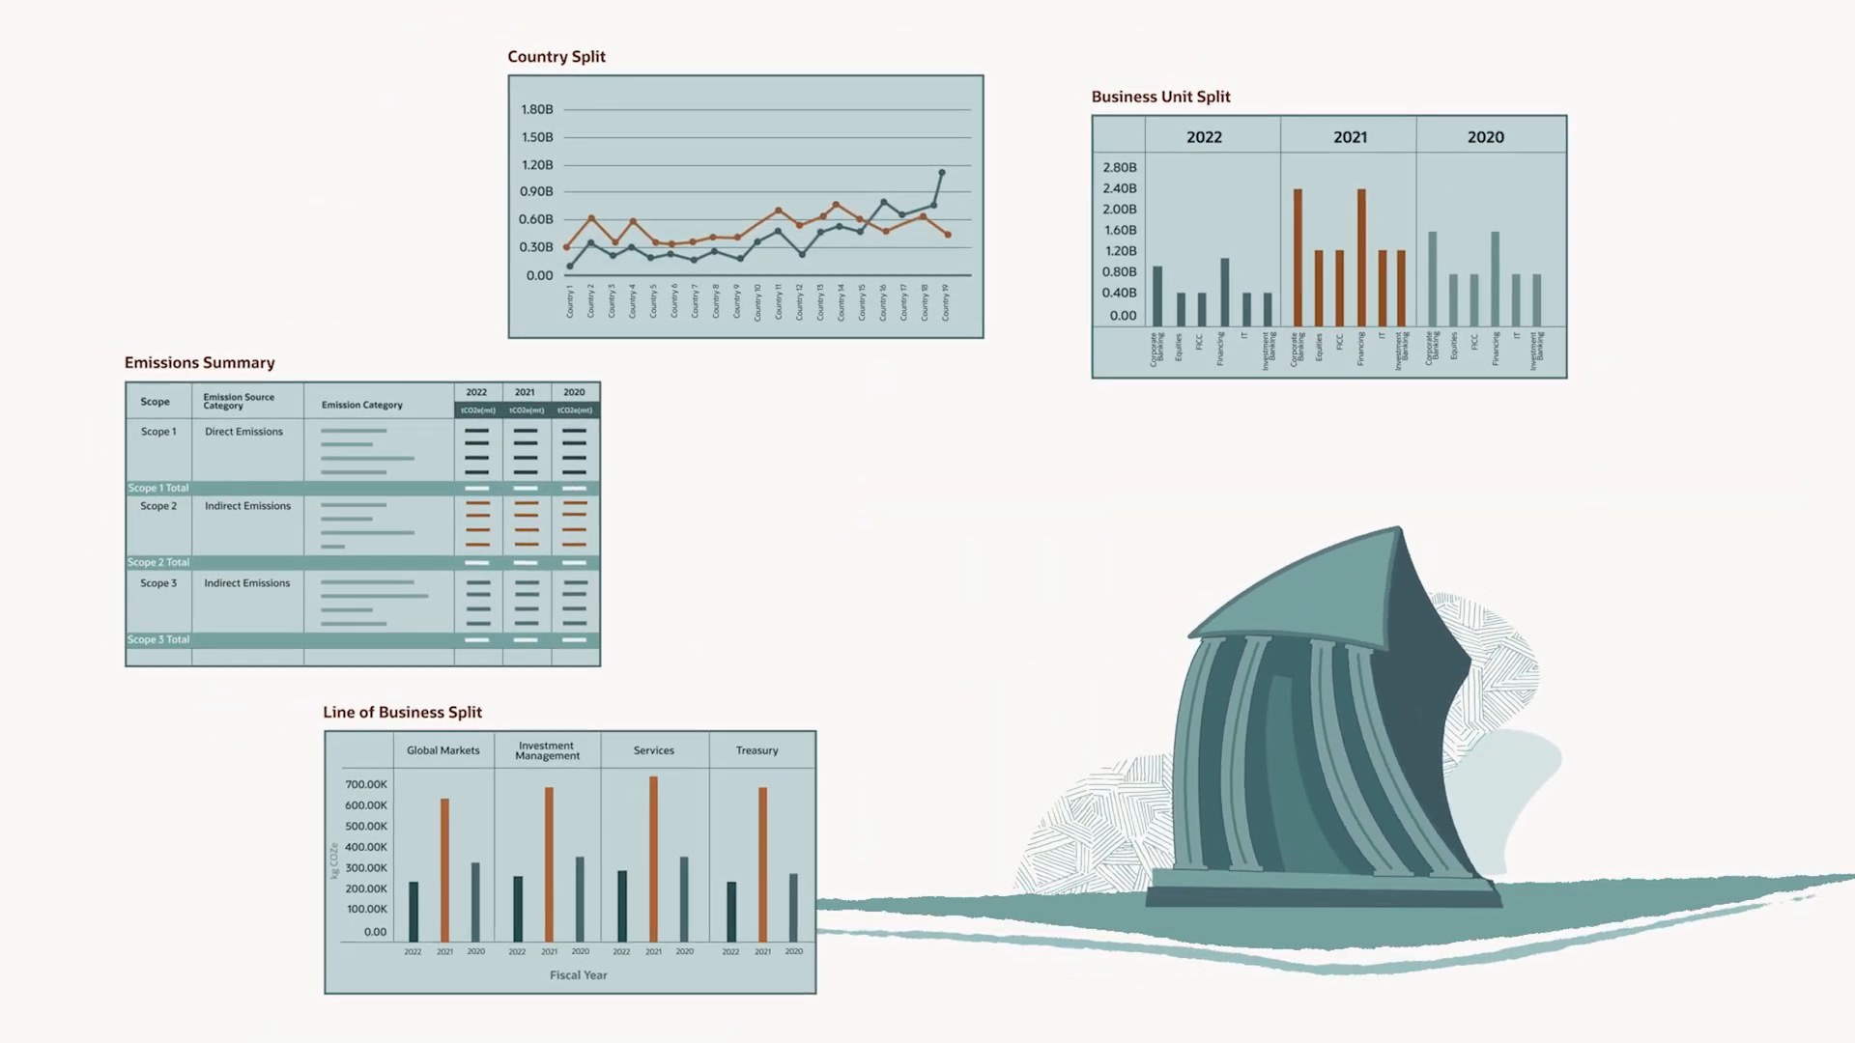